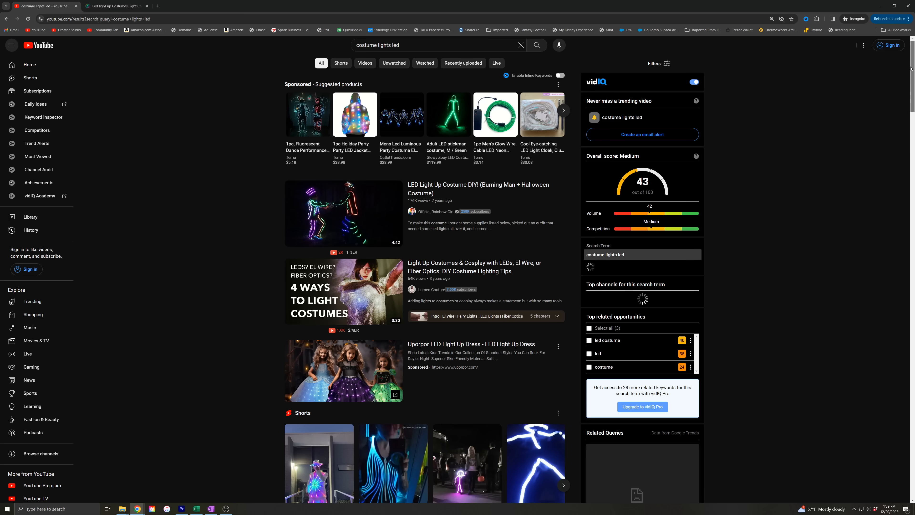
Open the Forkineye ESPixelStick V3 product page from the 'espixelstick' Google results.
{"action": "scroll", "scroll_direction": "down", "scroll_amount": 3}
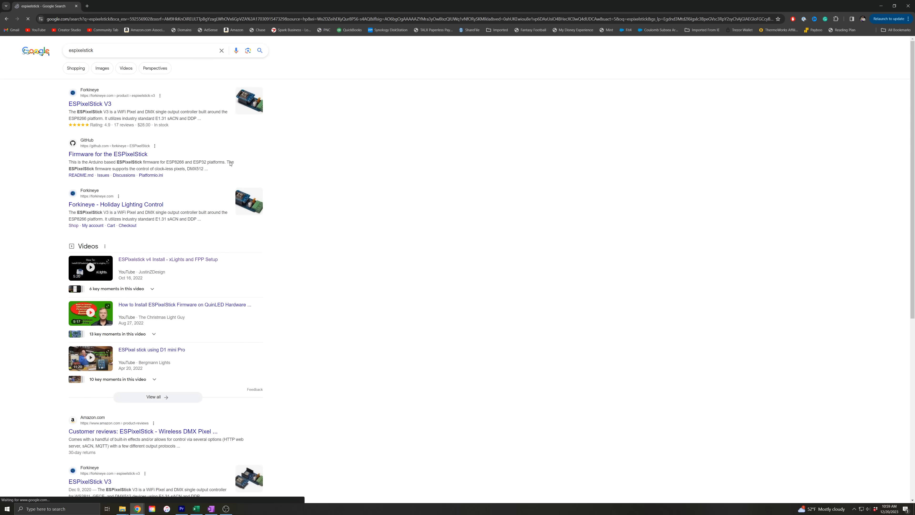
{"action": "left_click", "coordinate": [89, 104]}
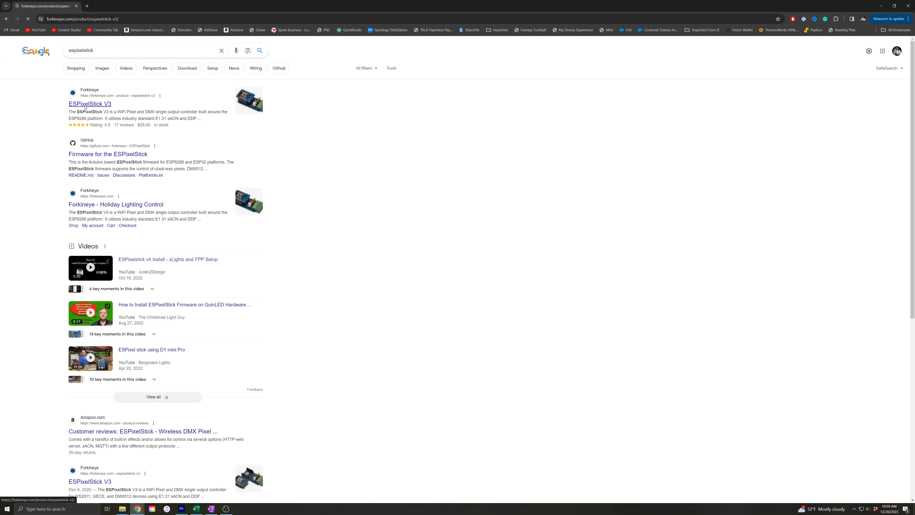
{"action": "left_click", "coordinate": [89, 103]}
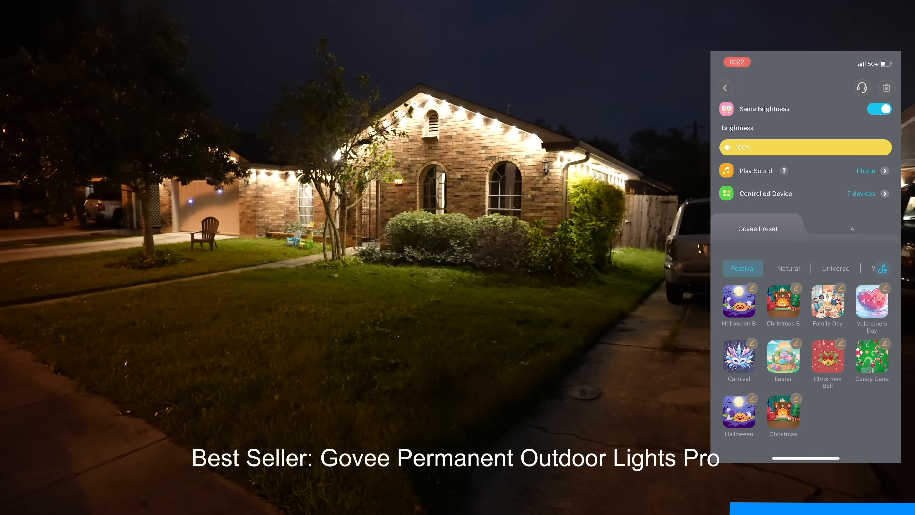
{"action": "left_click", "coordinate": [782, 411]}
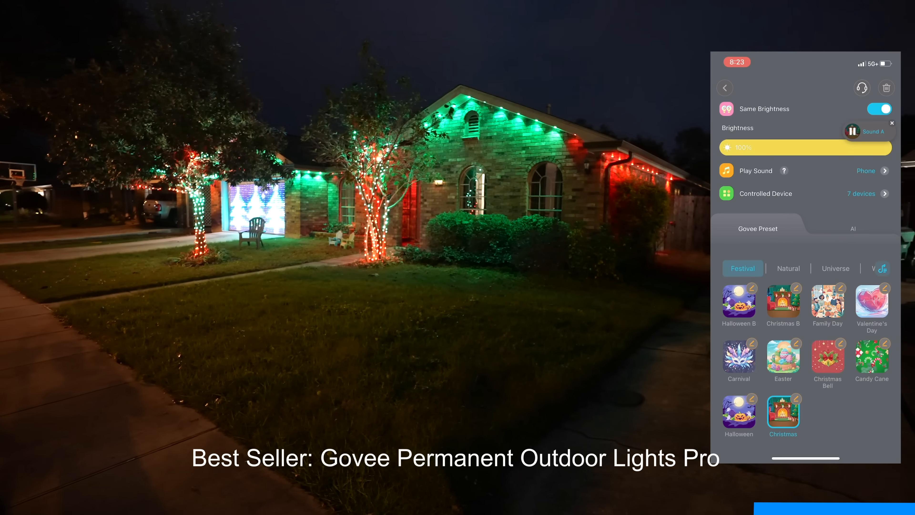